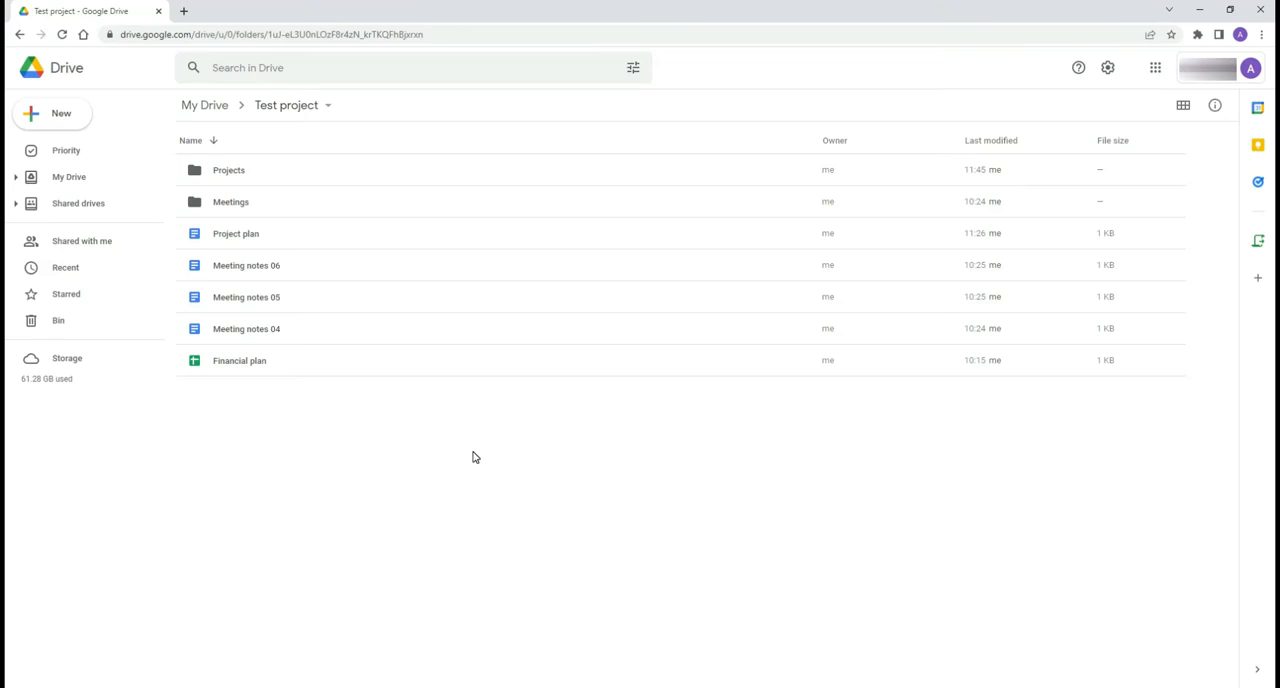
{"action": "mouse_move", "coordinate": [272, 259]}
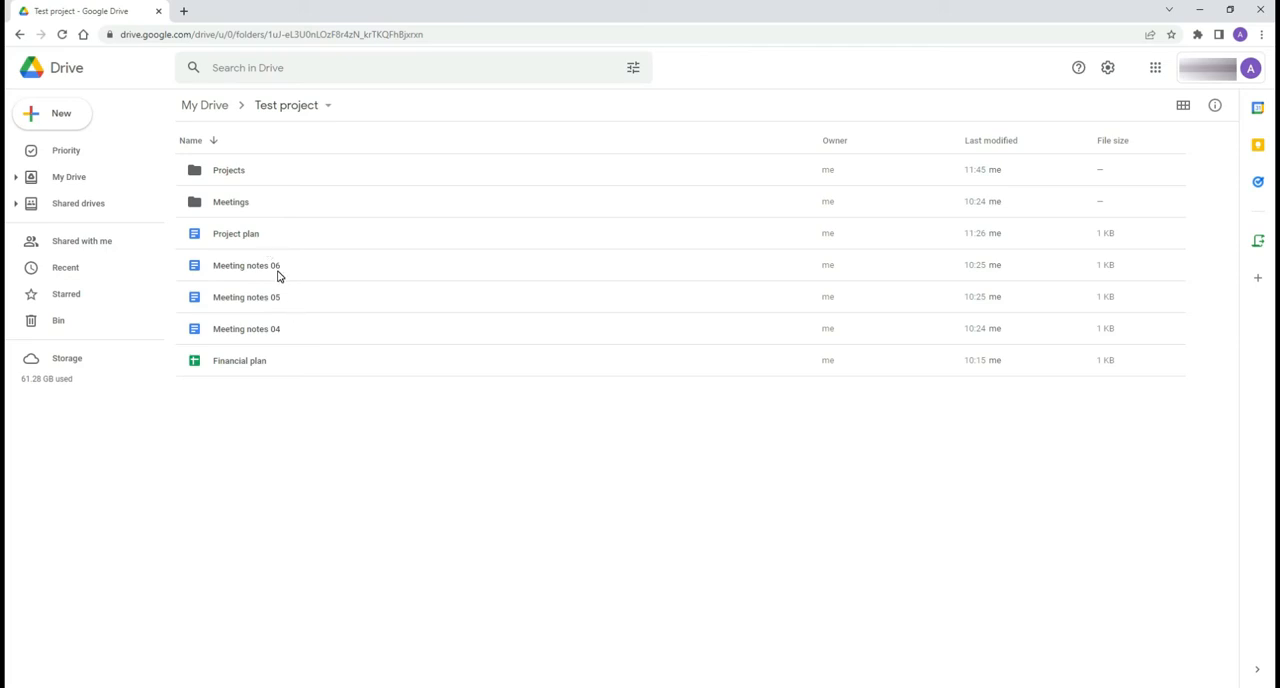
- Cut Meeting notes 04, 05 and 06 and paste them inside the Meetings folder
{"action": "key", "text": "ctrl+x"}
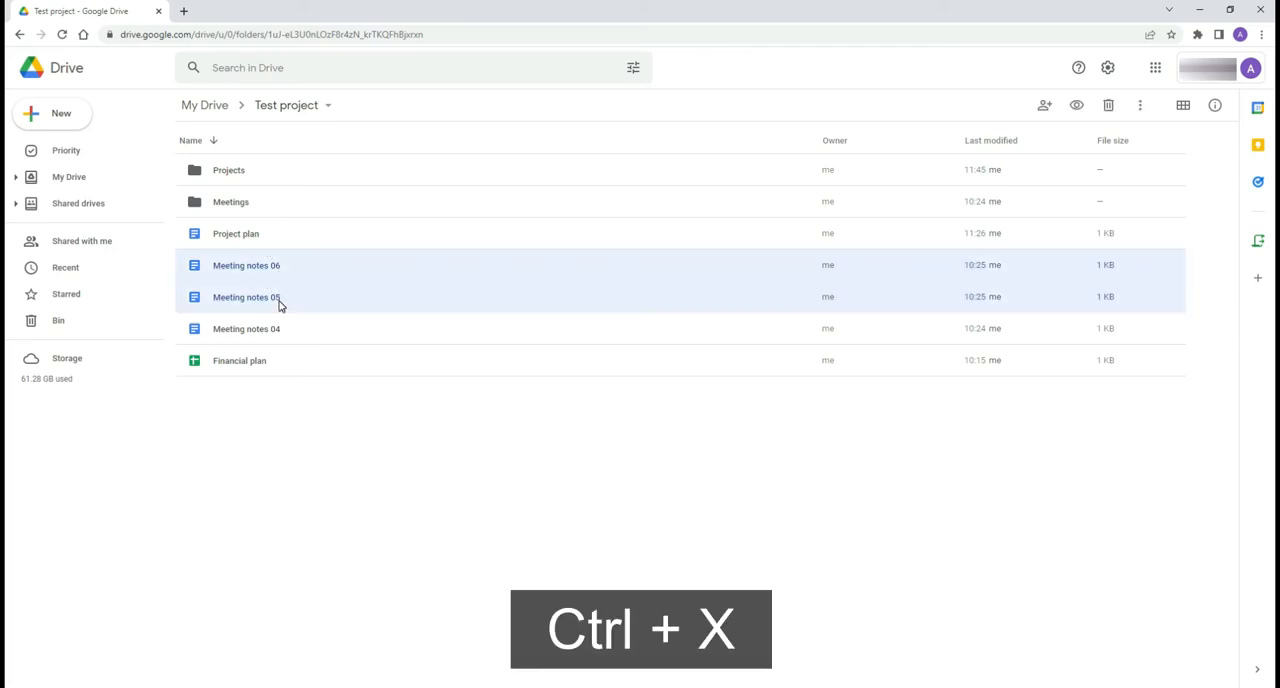
{"action": "key", "text": "ctrl+x"}
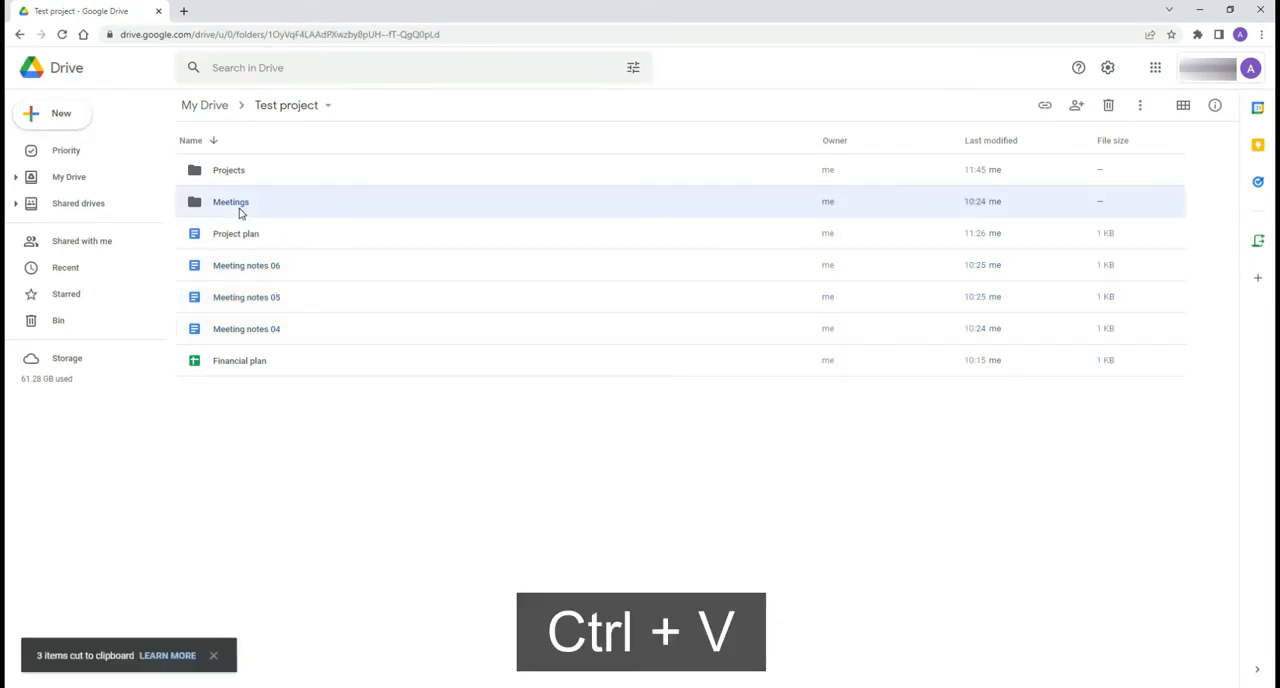
{"action": "double_click", "coordinate": [231, 201]}
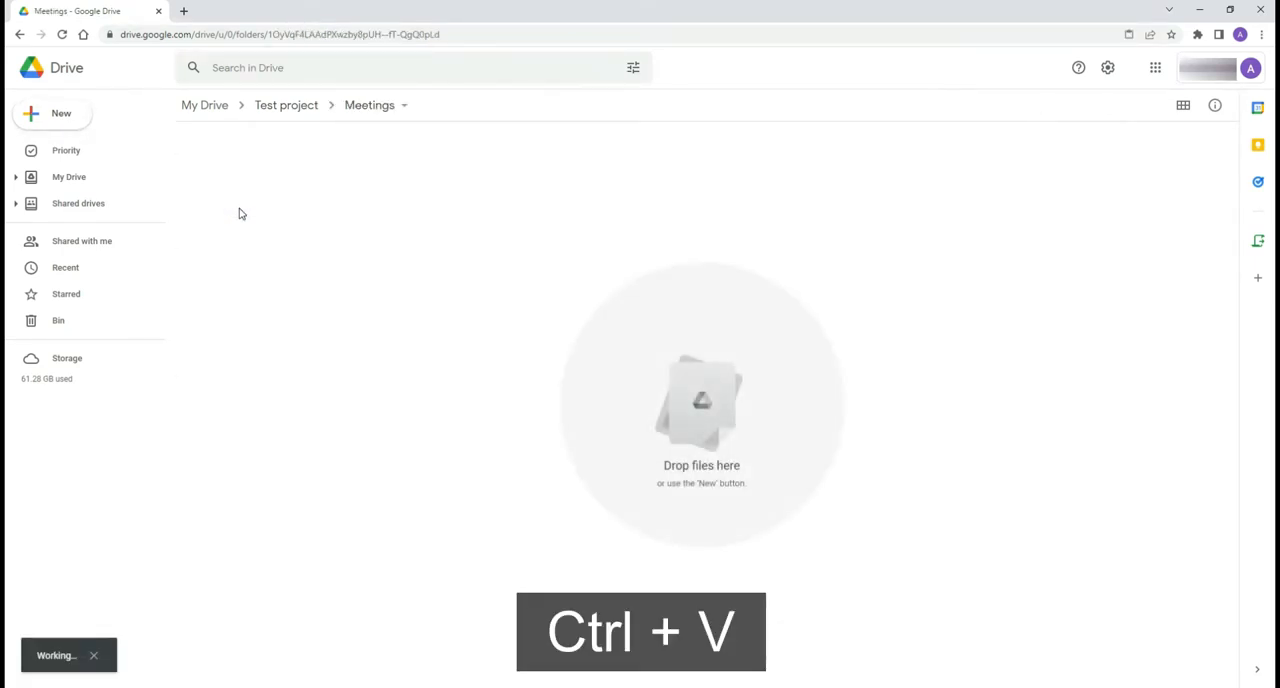
{"action": "key", "text": "ctrl+v"}
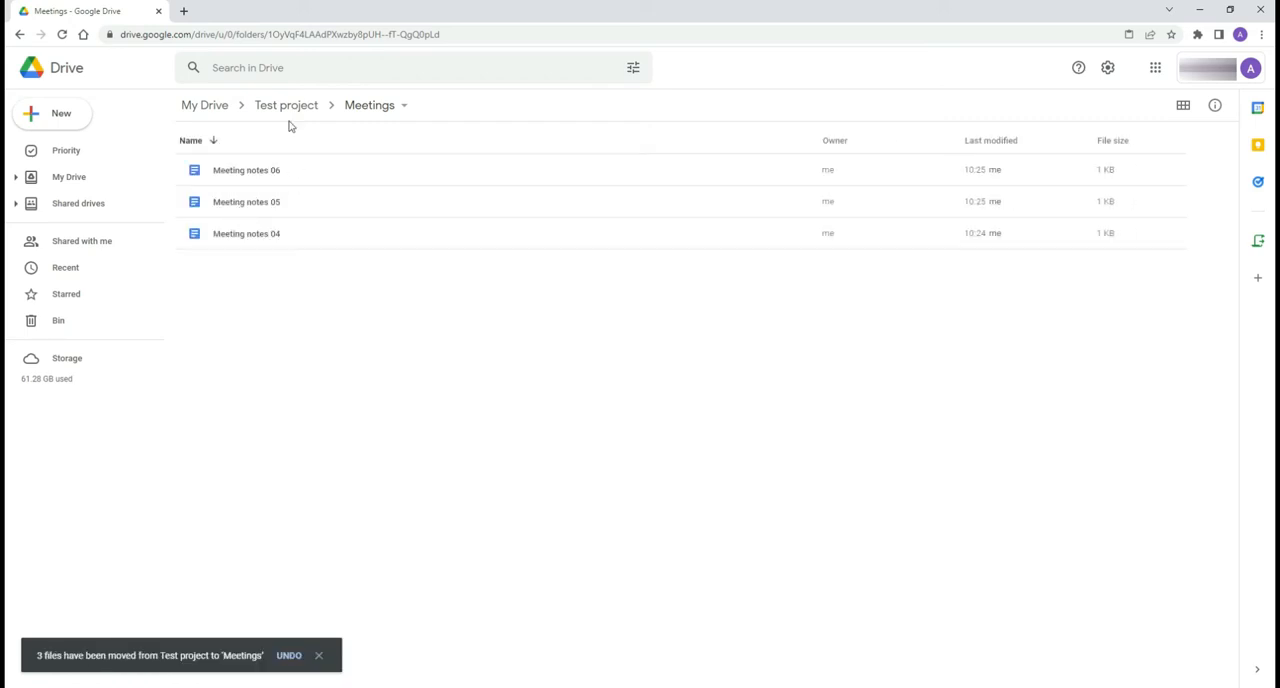
- Copy Project plan from Test project, then paste a copy and a shortcut into Projects
{"action": "left_click", "coordinate": [286, 105]}
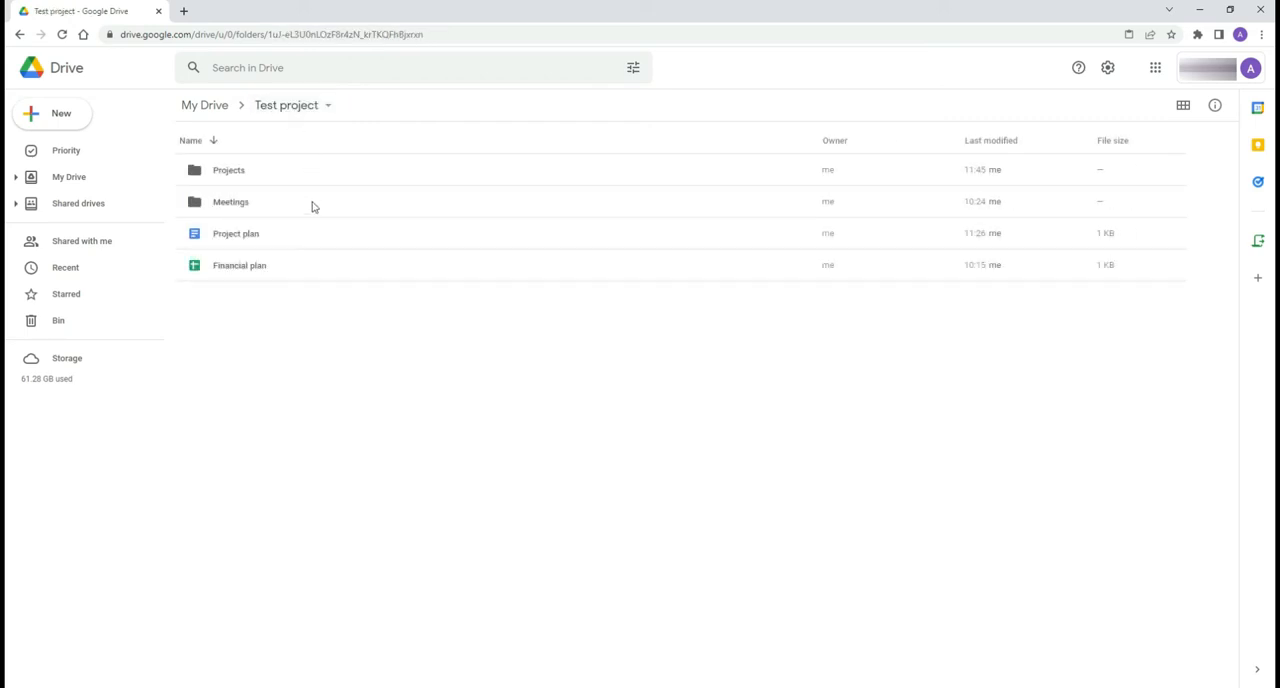
{"action": "key", "text": "Ctrl+c"}
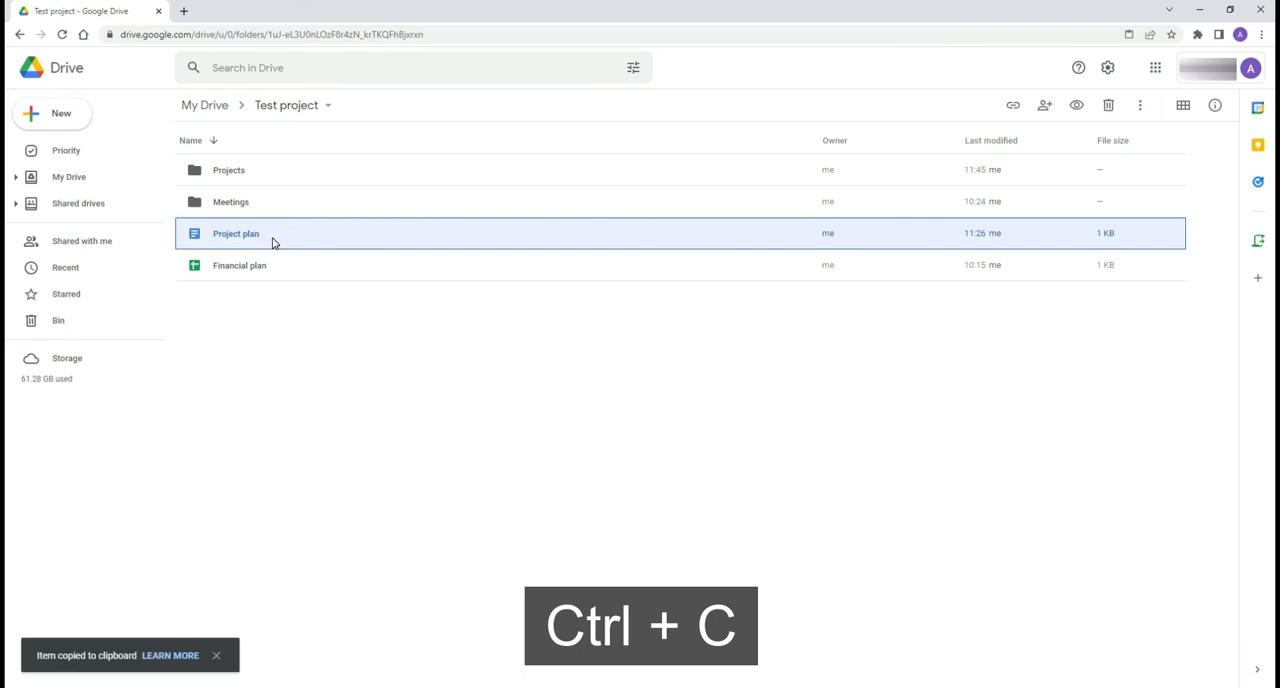
{"action": "double_click", "coordinate": [228, 169]}
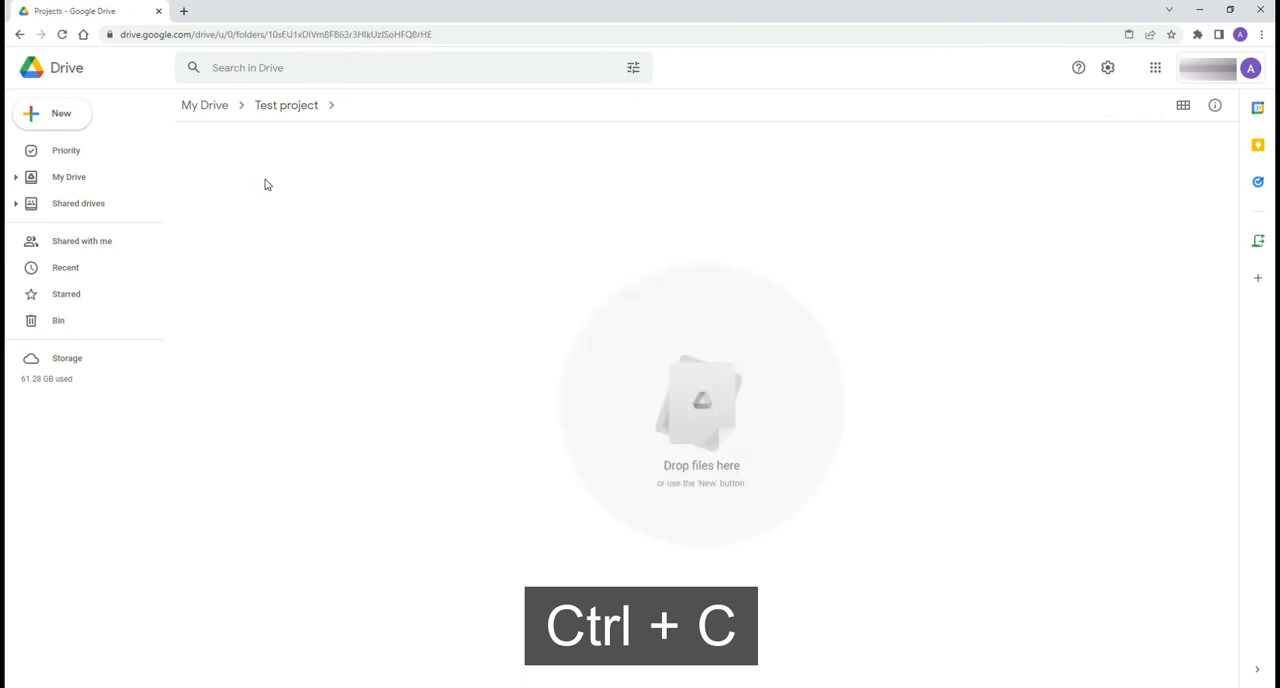
{"action": "key", "text": "ctrl+c"}
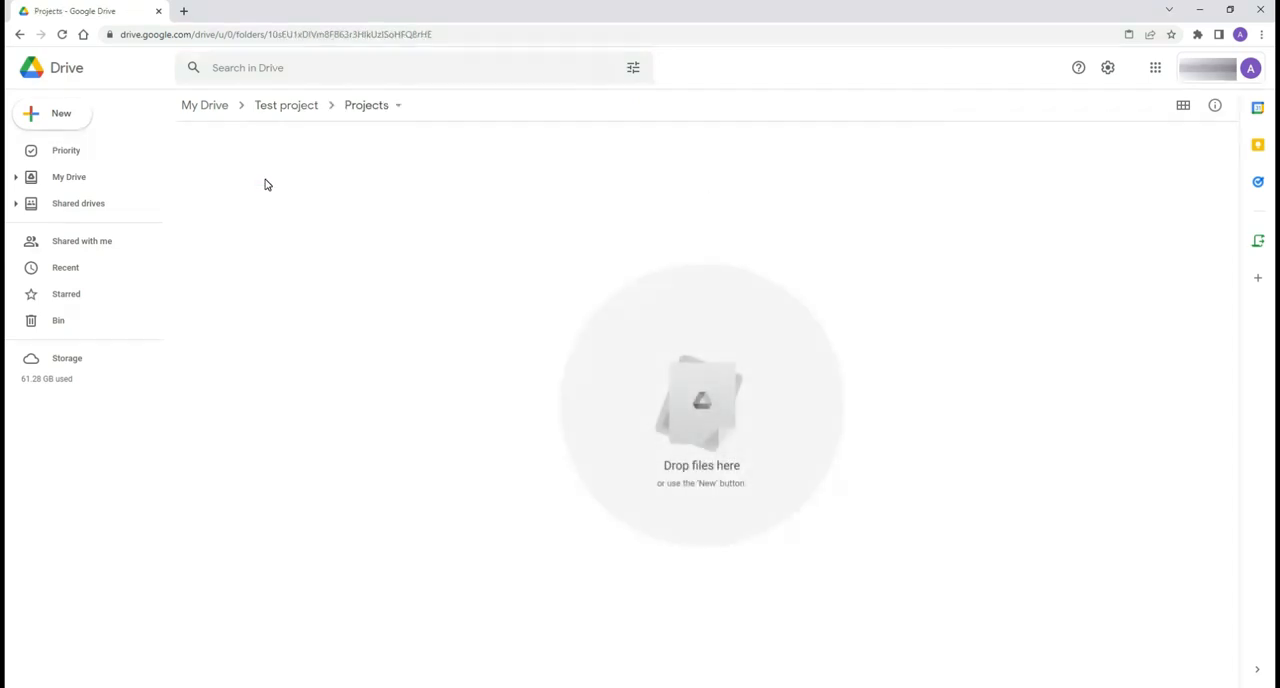
{"action": "key", "text": "ctrl+v"}
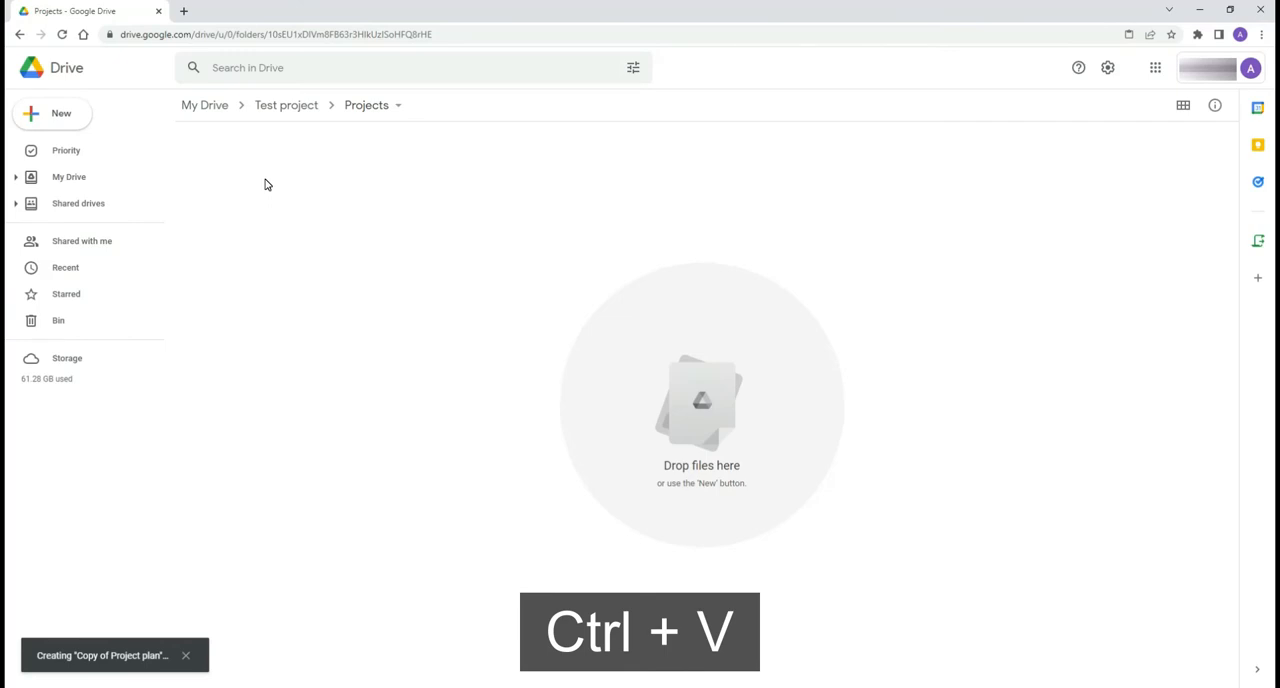
{"action": "key", "text": "ctrl+v"}
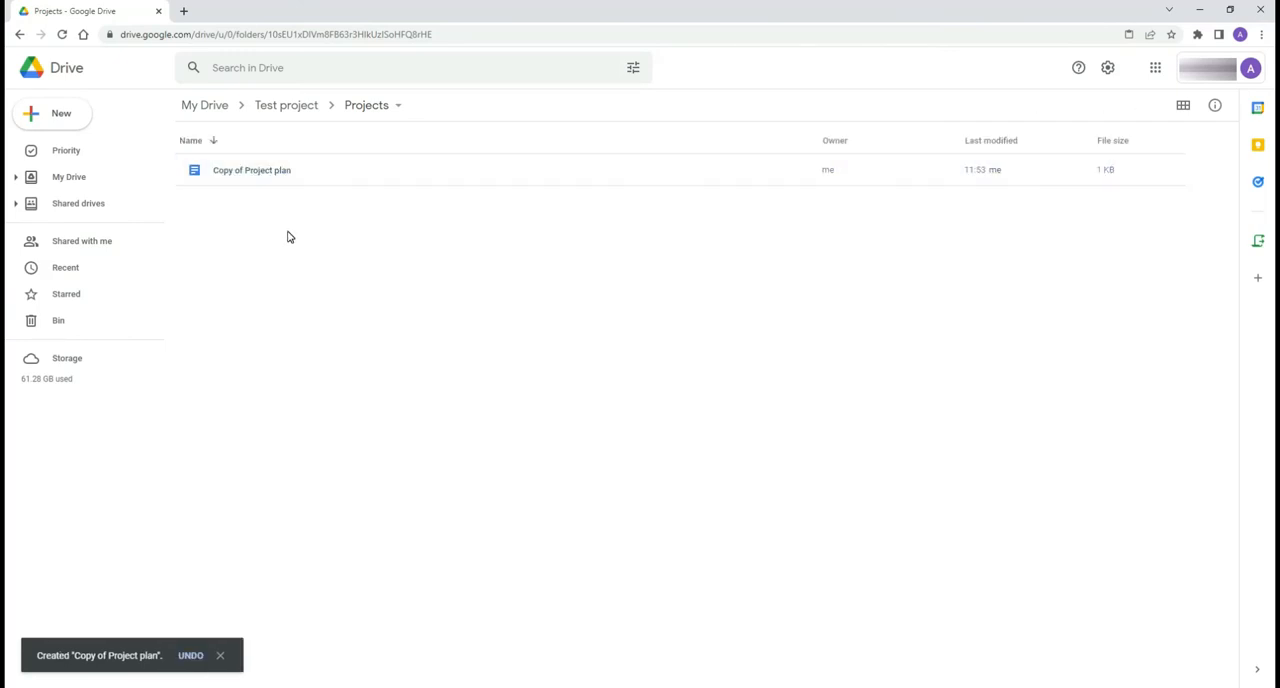
{"action": "key", "text": "ctrl+shift+v"}
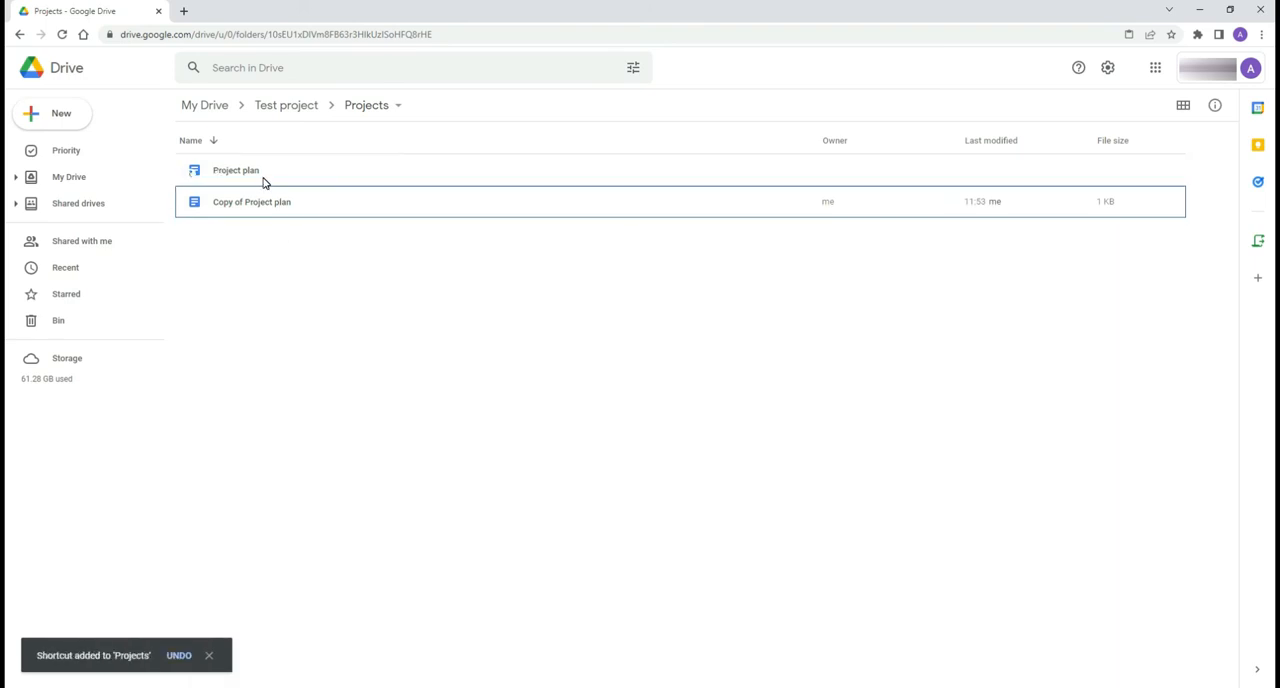
- Open the Project plan shortcut in a new tab and return to Test project
{"action": "left_click", "coordinate": [236, 170]}
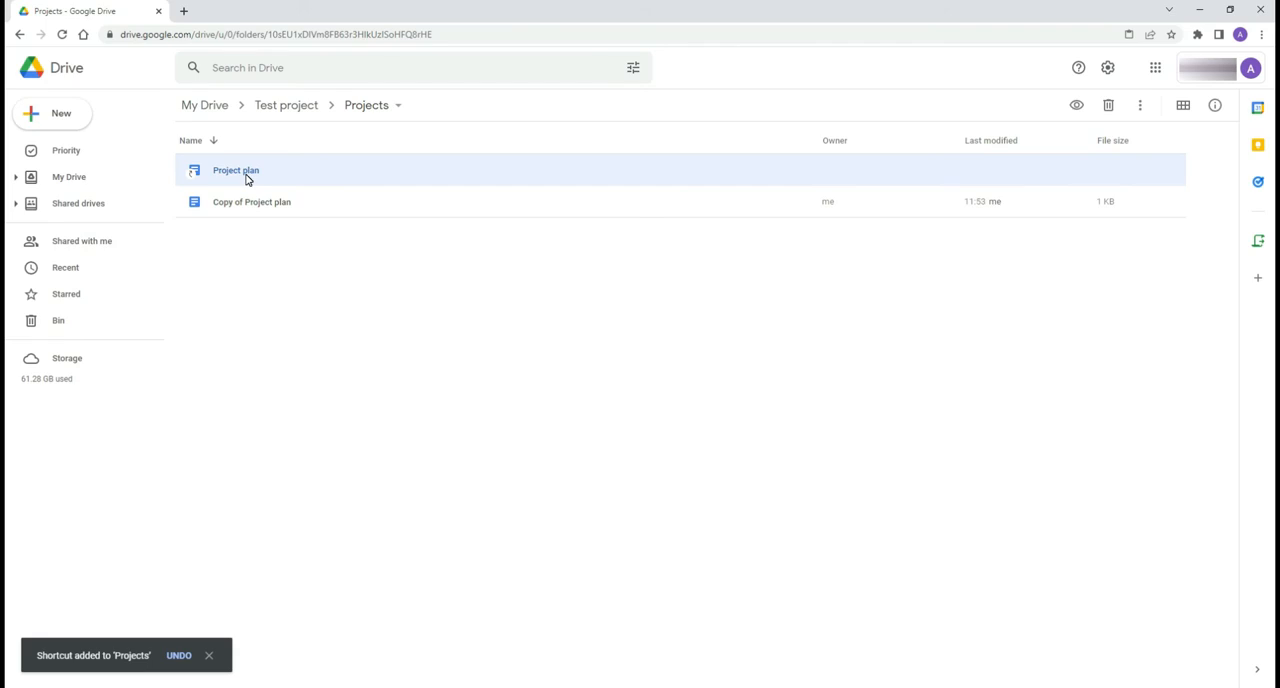
{"action": "key", "text": "ctrl+Enter"}
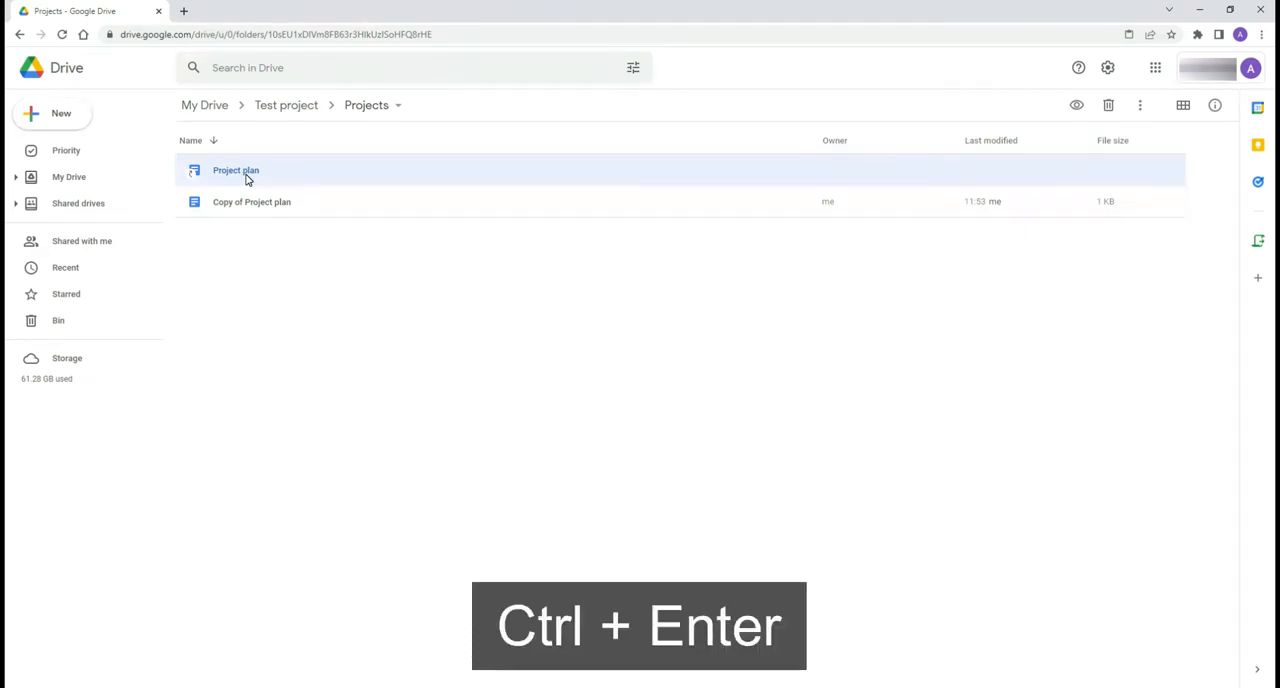
{"action": "key", "text": "Ctrl+Enter"}
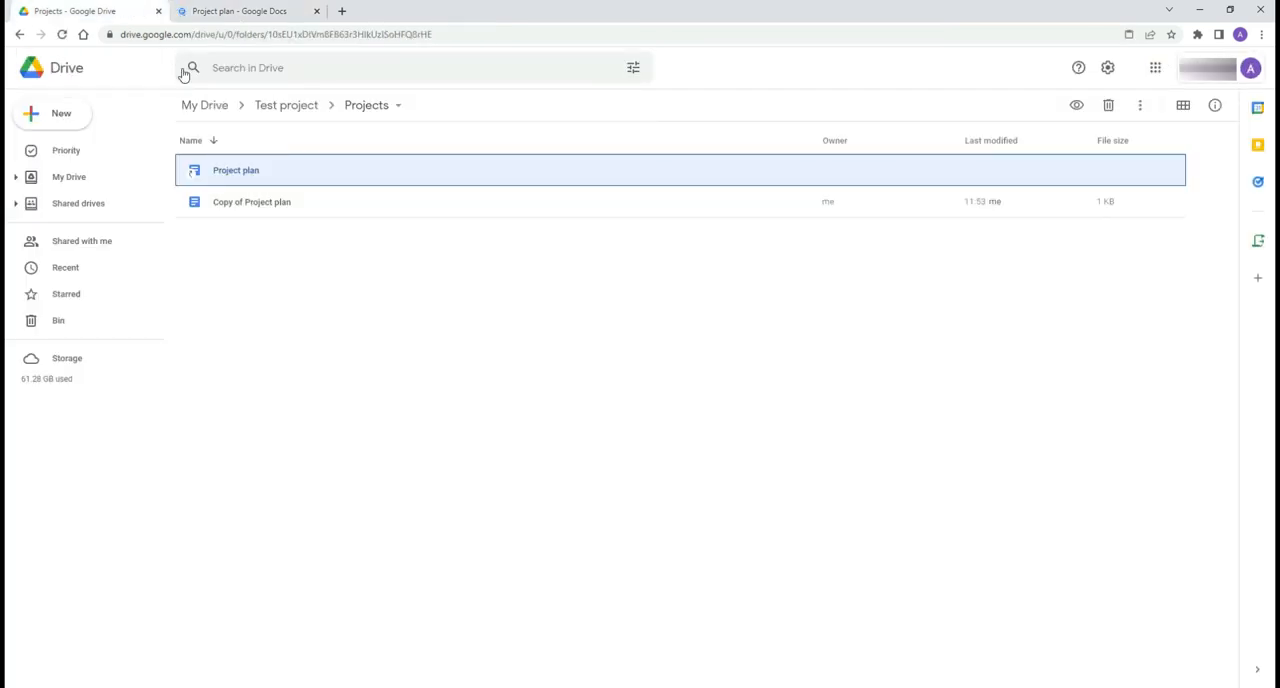
{"action": "left_click", "coordinate": [286, 104]}
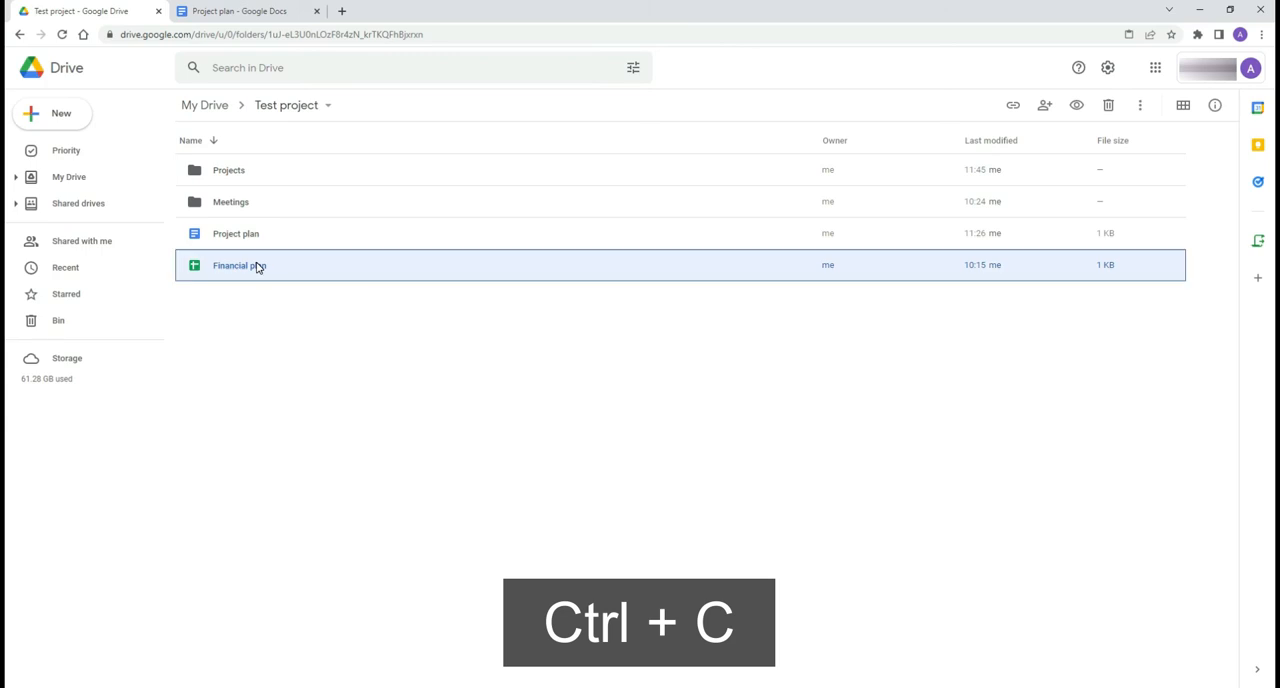
- Paste the Financial plan link below the Project plan title, then return to the Drive tab
{"action": "left_click", "coordinate": [240, 11]}
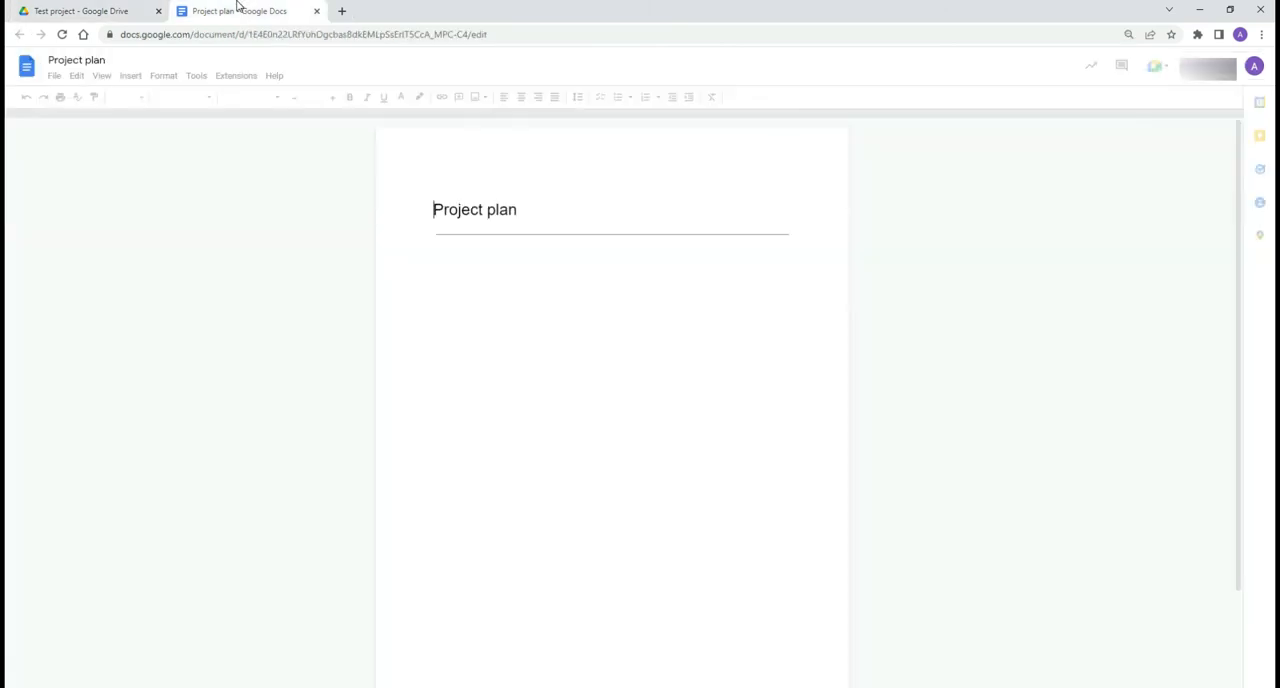
{"action": "key", "text": "ctrl+v"}
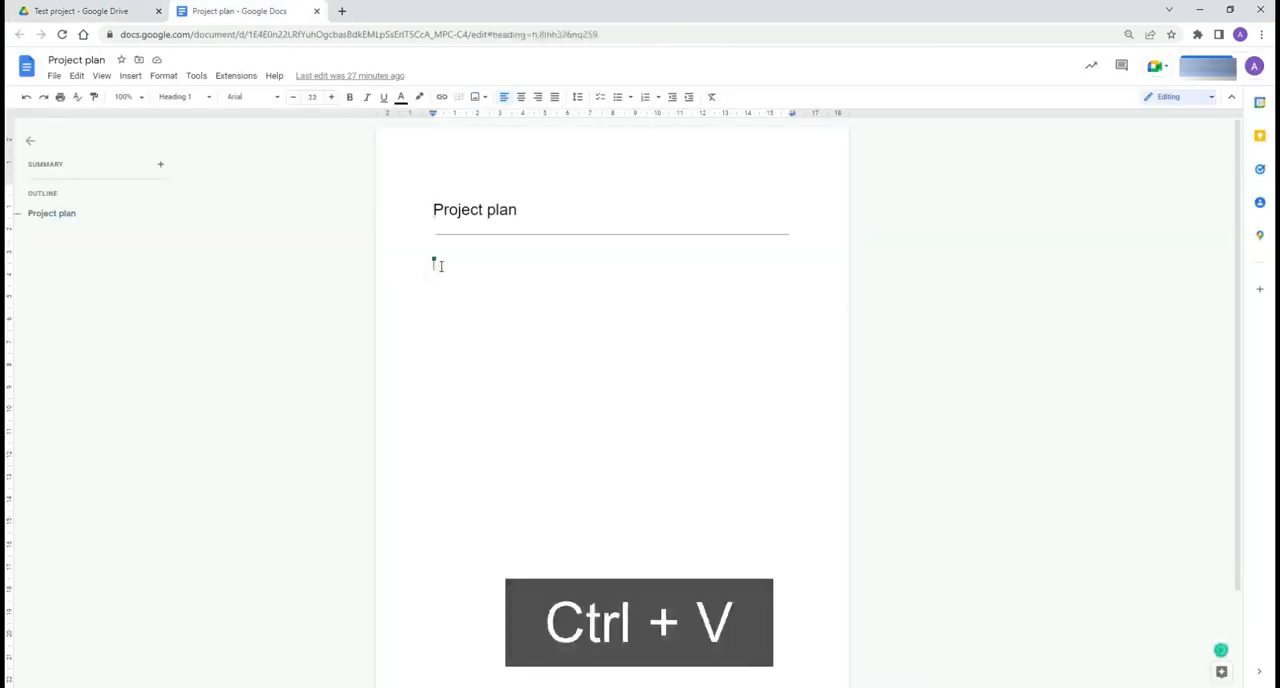
{"action": "key", "text": "ctrl+v"}
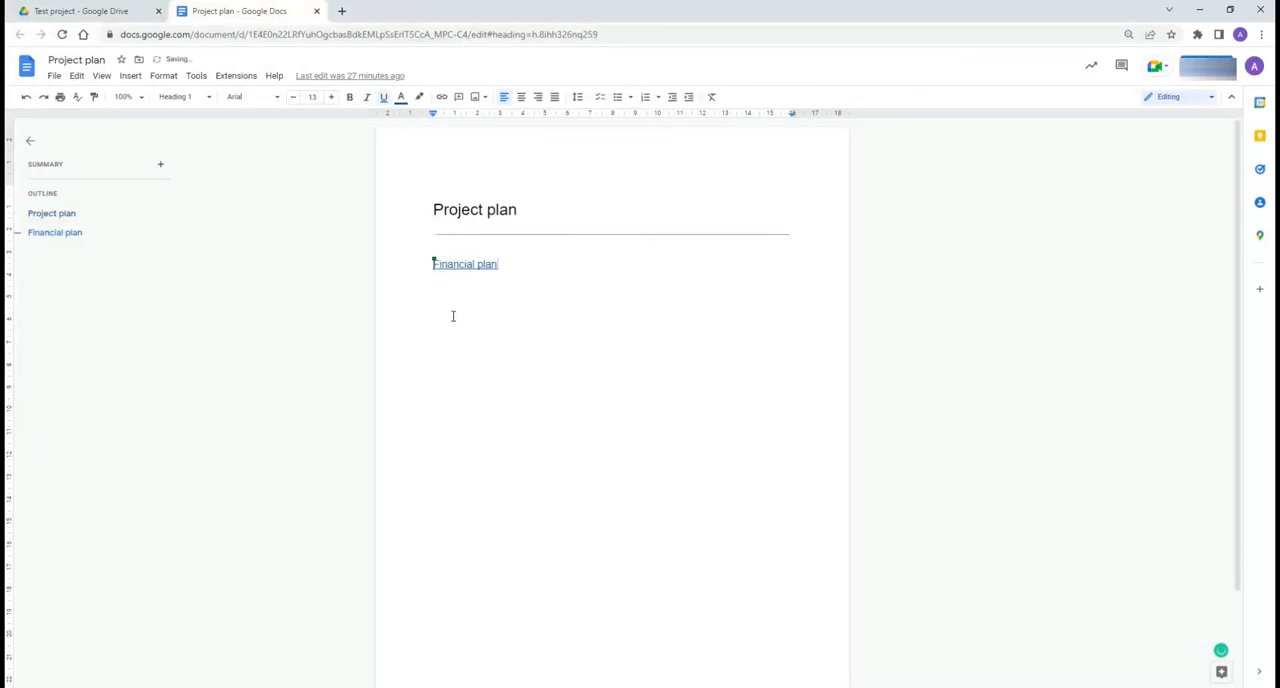
{"action": "left_click", "coordinate": [88, 11]}
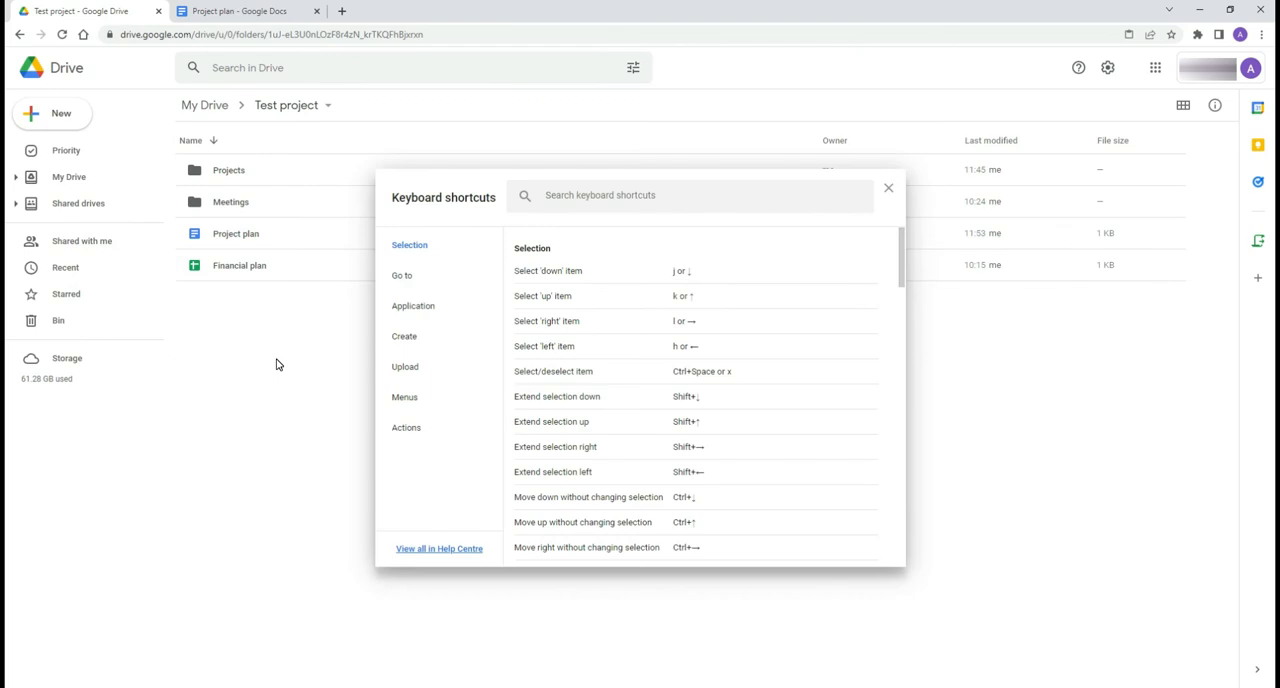
- Open the Keyboard shortcuts list, scroll through Selection, and show the Go to shortcuts
{"action": "key", "text": "Shift+/"}
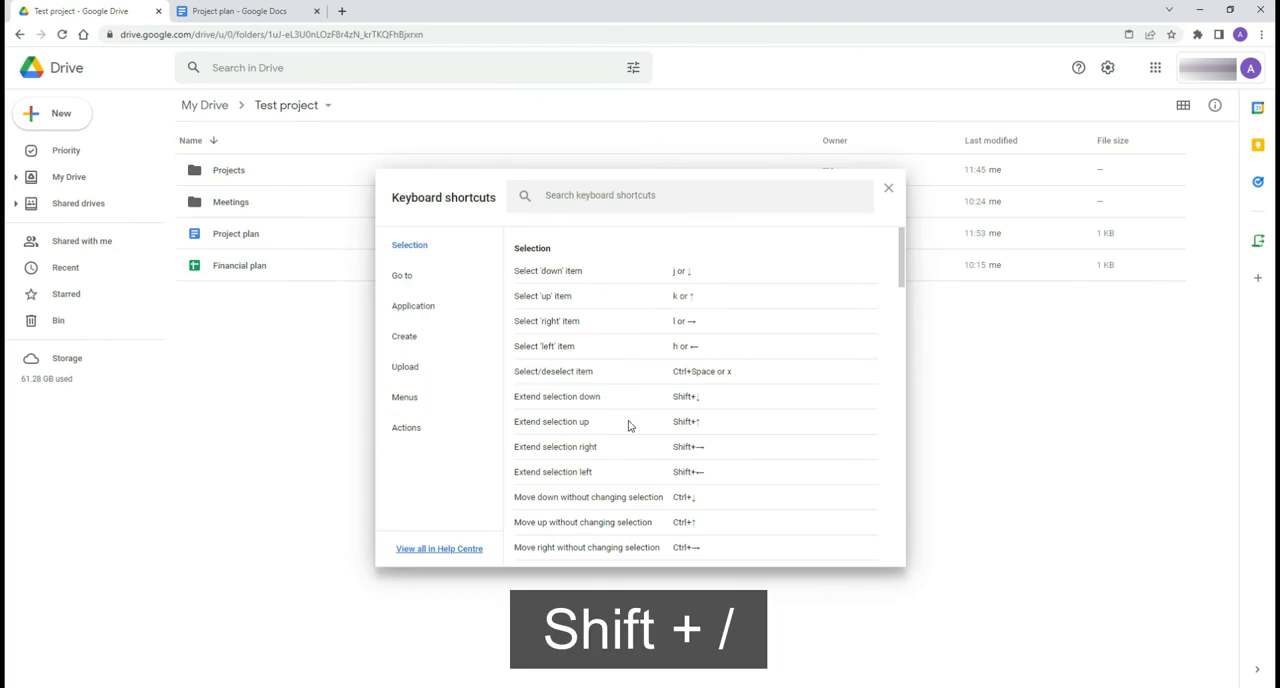
{"action": "scroll", "scroll_direction": "down", "scroll_amount": 3}
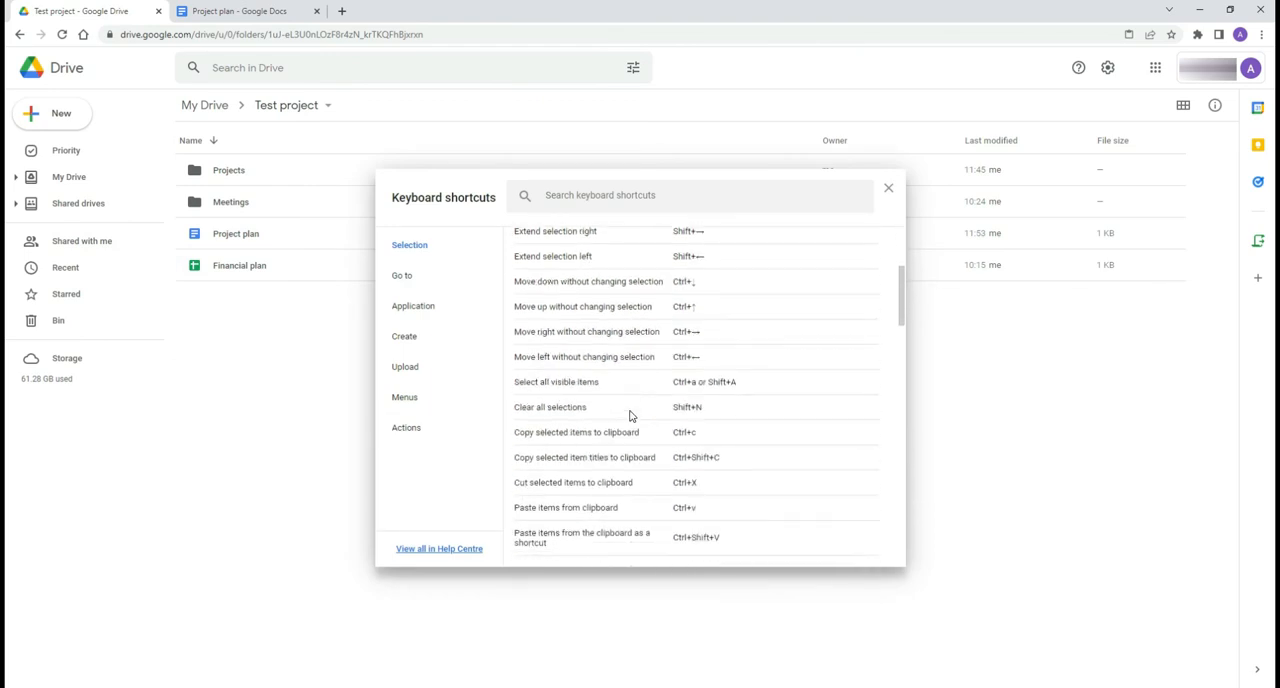
{"action": "left_click", "coordinate": [402, 275]}
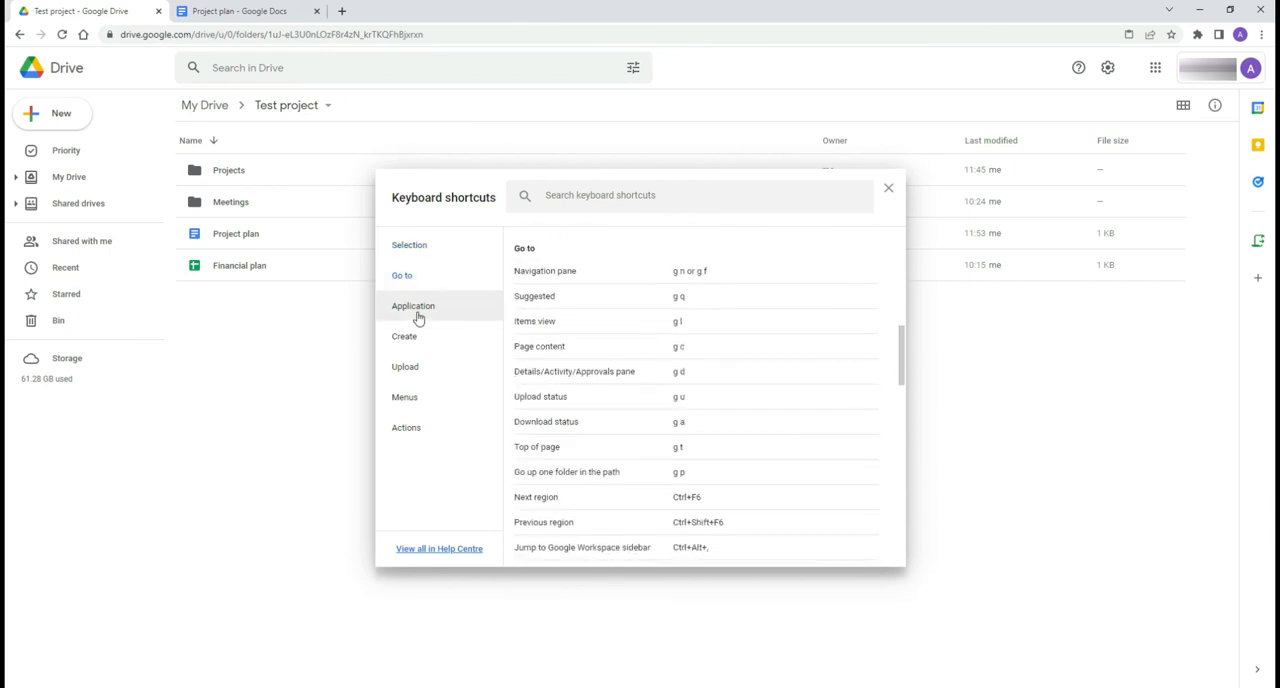